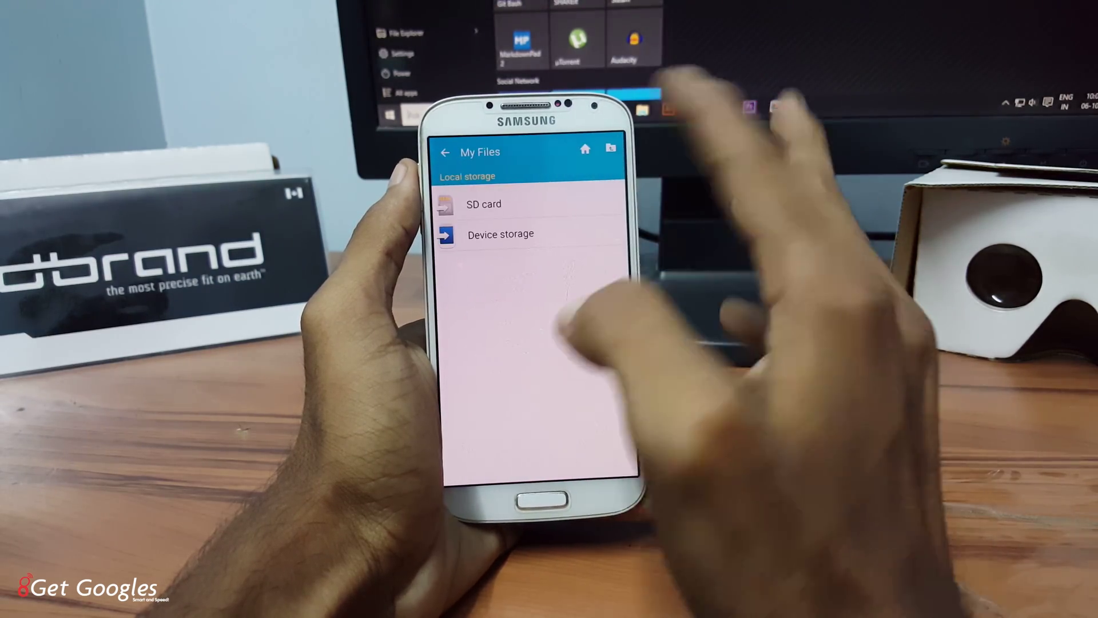
In Device storage, select two folders including androidlav so 2 items are marked for deletion
{"action": "left_click", "coordinate": [499, 233]}
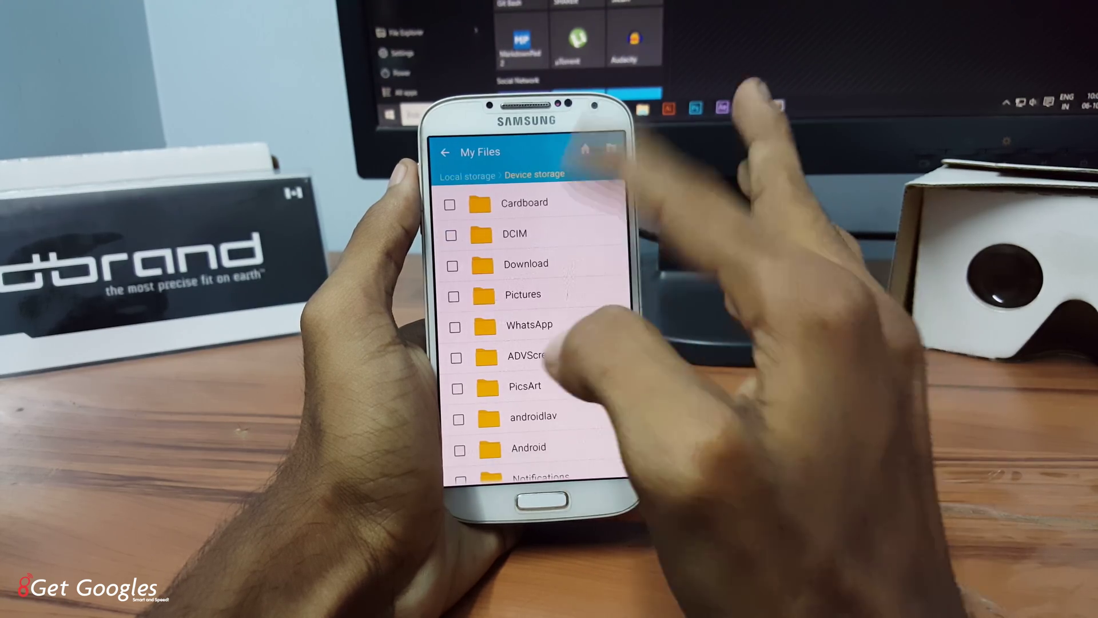
{"action": "left_click", "coordinate": [455, 203]}
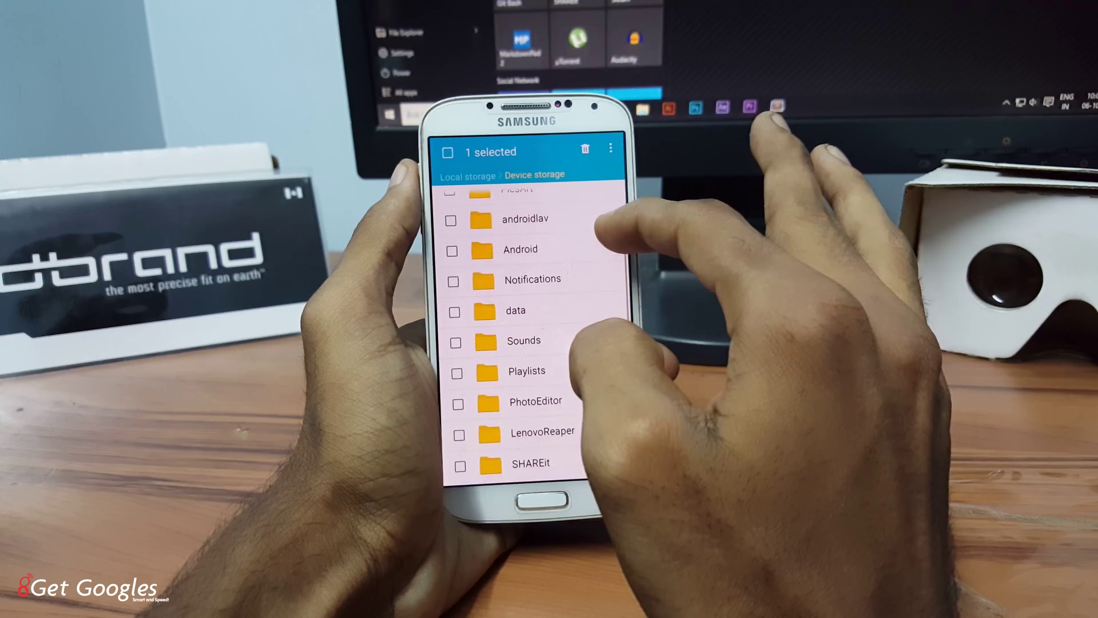
{"action": "left_click", "coordinate": [450, 219]}
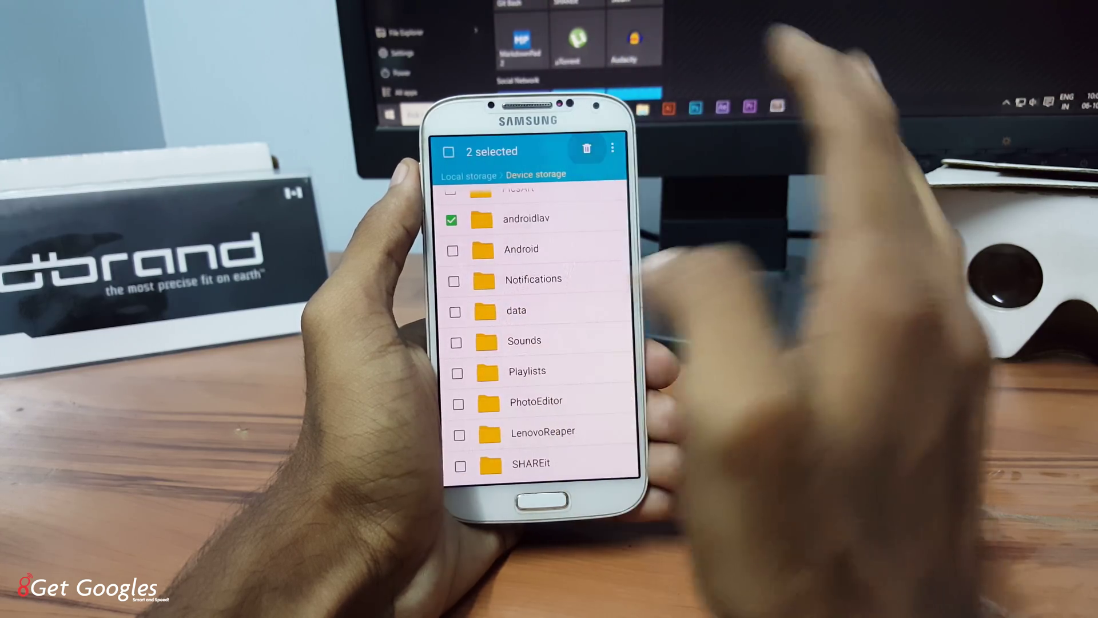